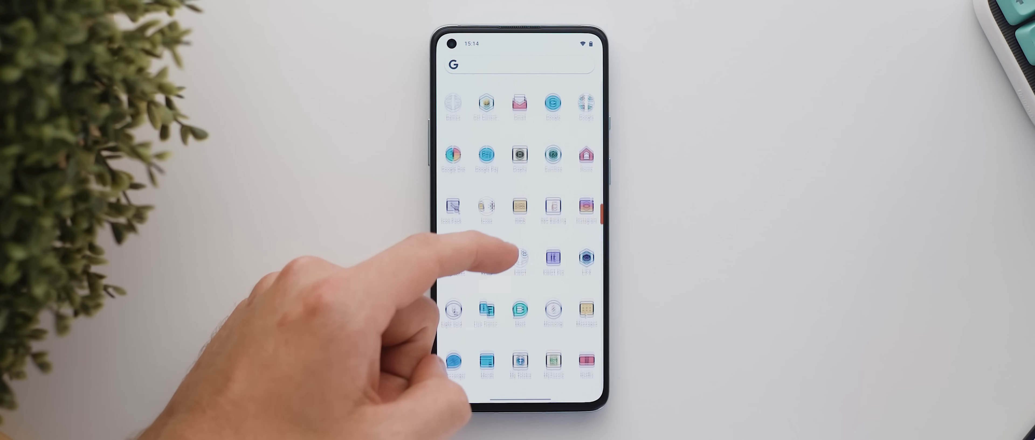
Step: Swipe through the Batman-themed home screen down to the icon rows and app drawer
scroll("down", 3)
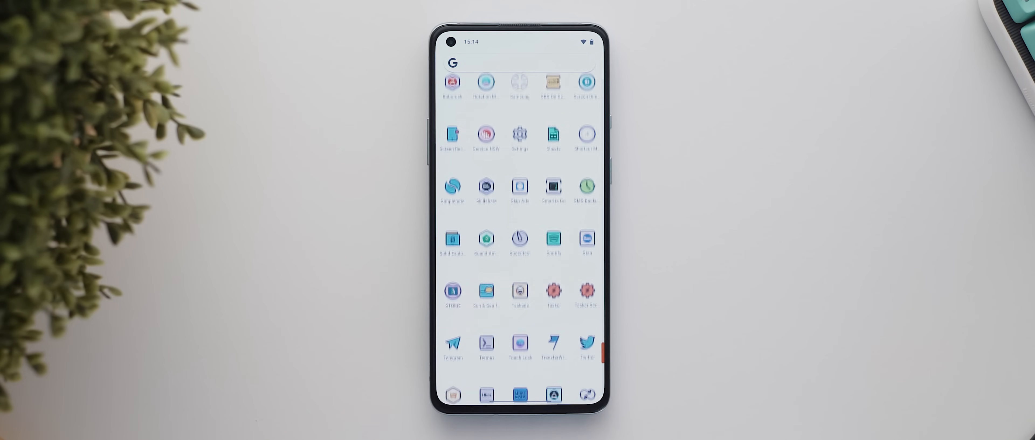
scroll("down", 3)
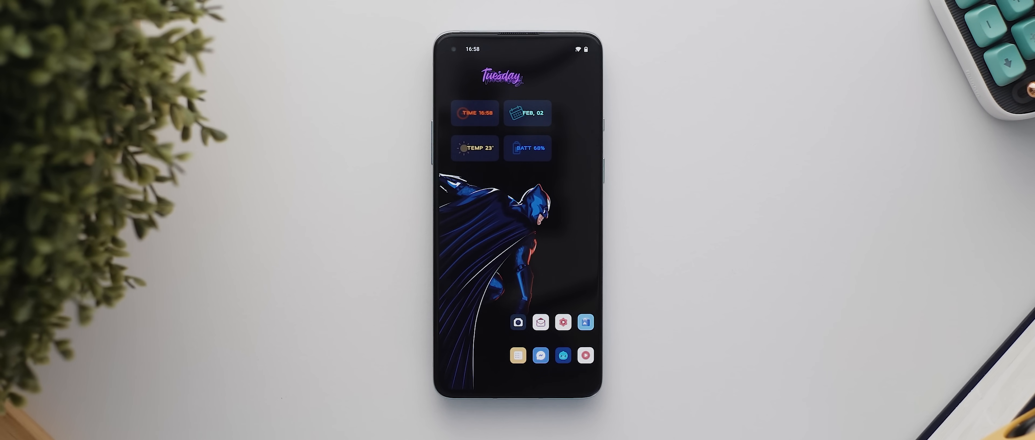
Step: Scroll the alphabetical app drawer from Play Store and Gmail down to KWGT Pro and Nova Settings
left_click(517, 328)
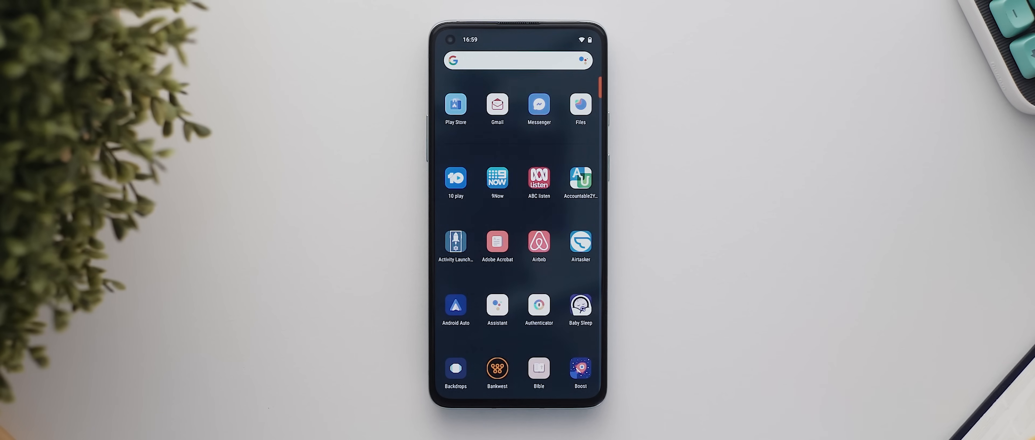
scroll("down", 3)
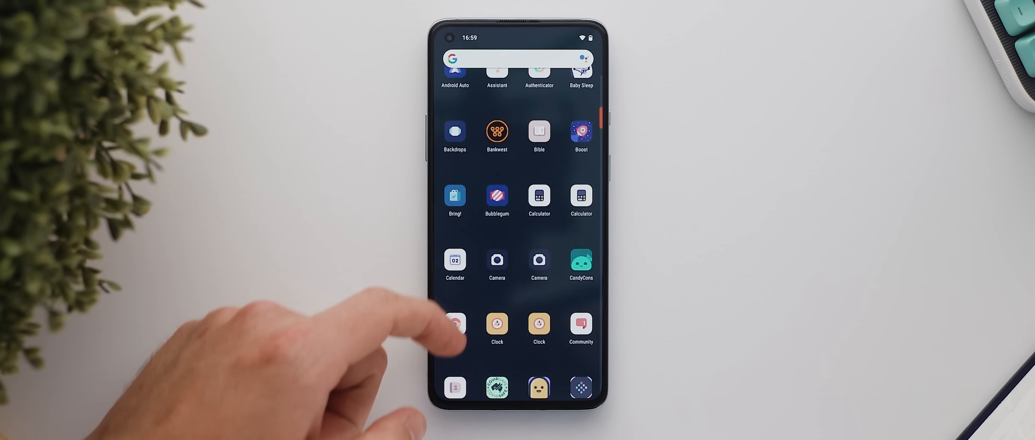
scroll("down", 3)
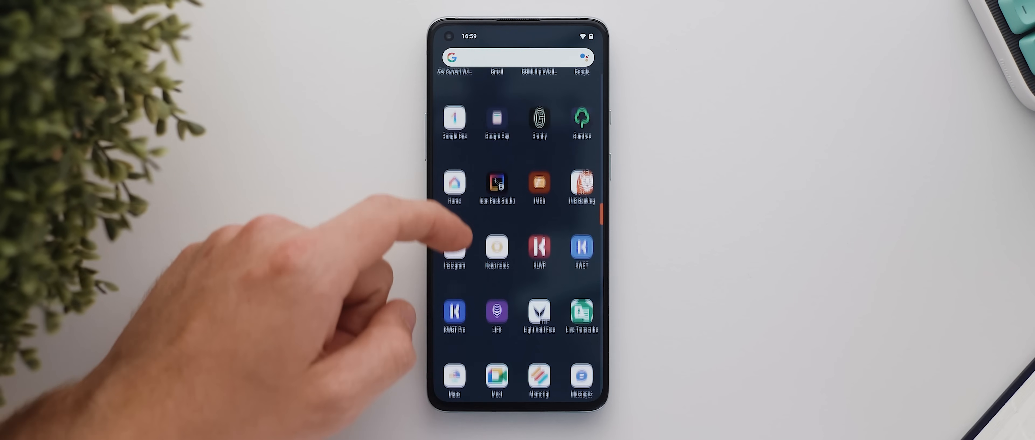
scroll("down", 3)
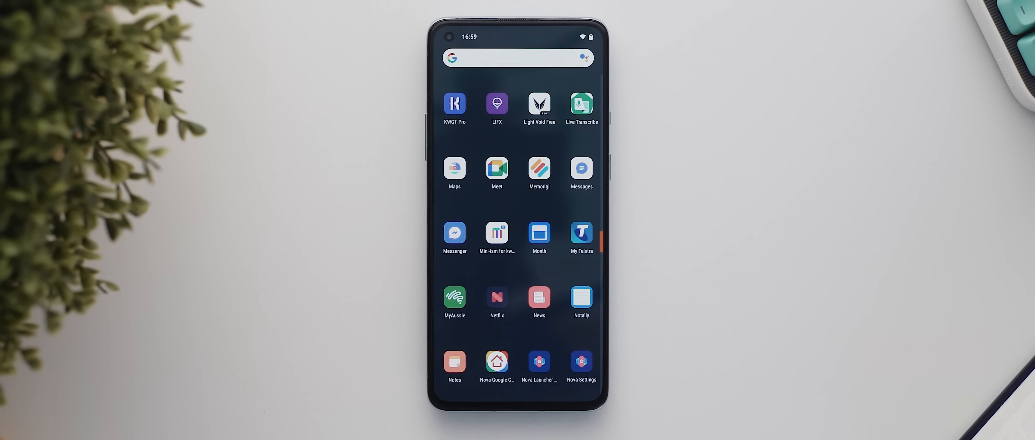